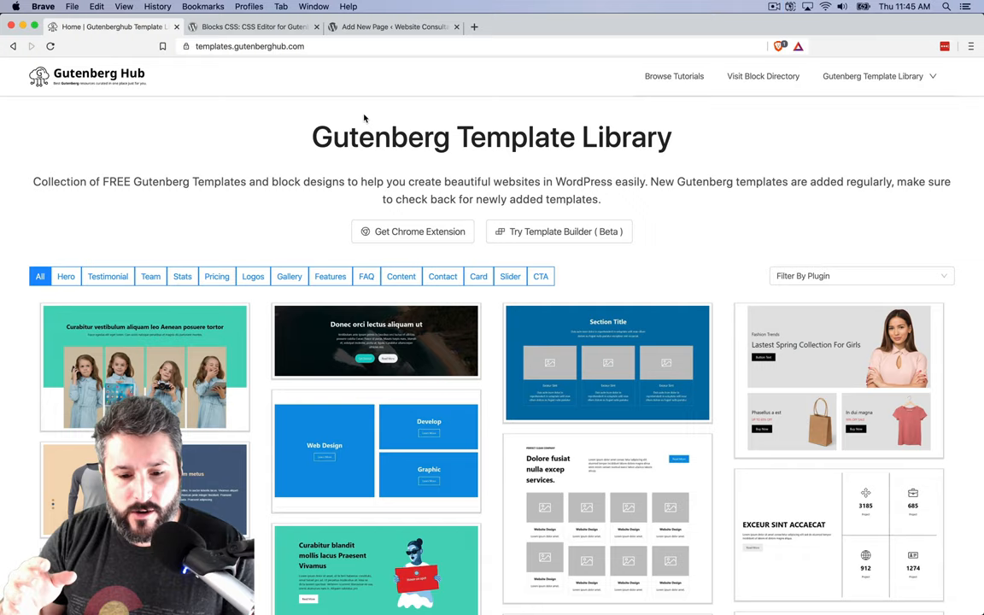
Add a section in the Gutenberg Hub template builder, then bring up the Blocks CSS plugin page on wordpress.org
scroll(down, 3)
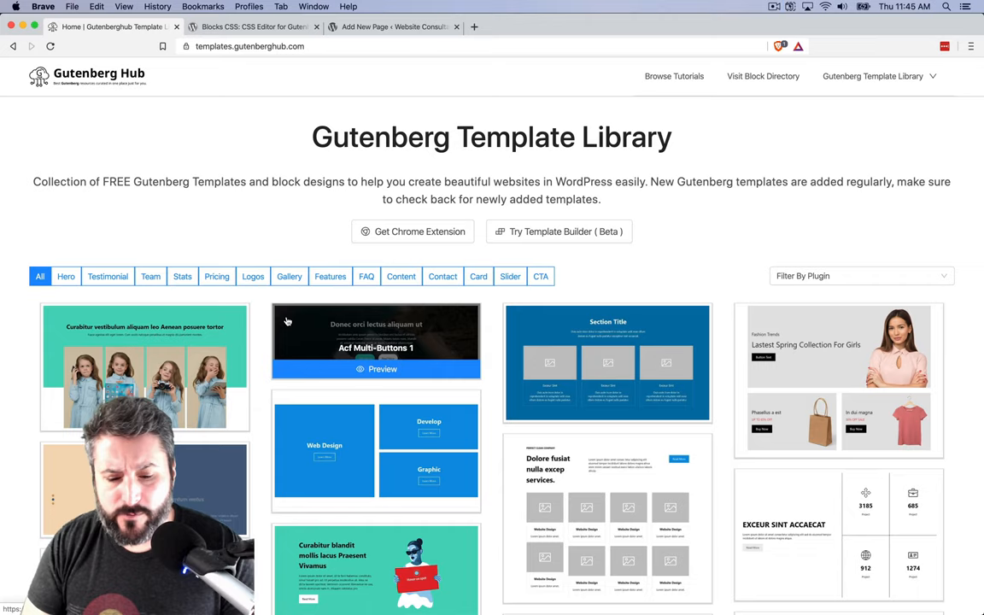
mouse_move(316, 256)
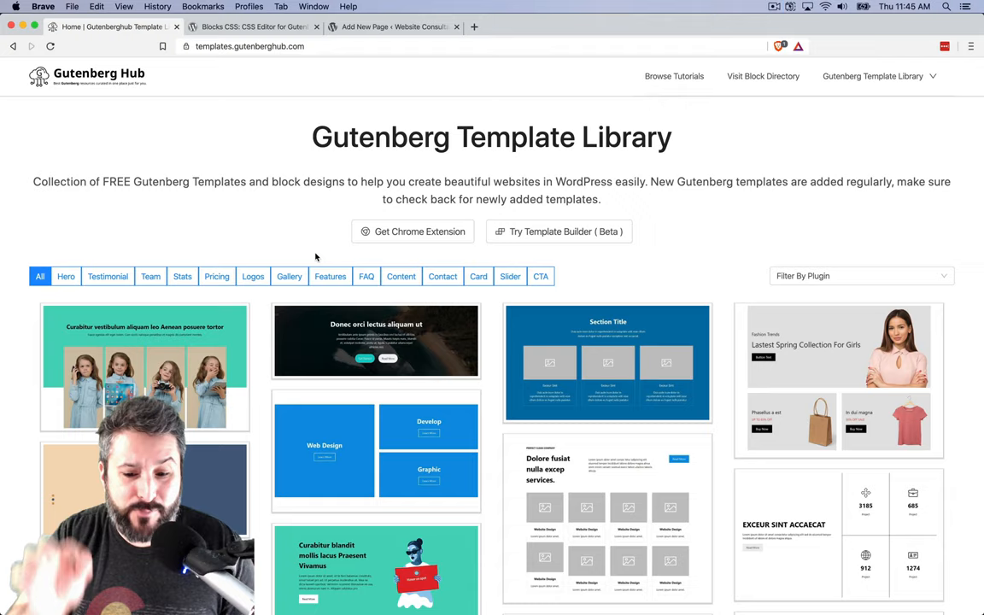
click(559, 232)
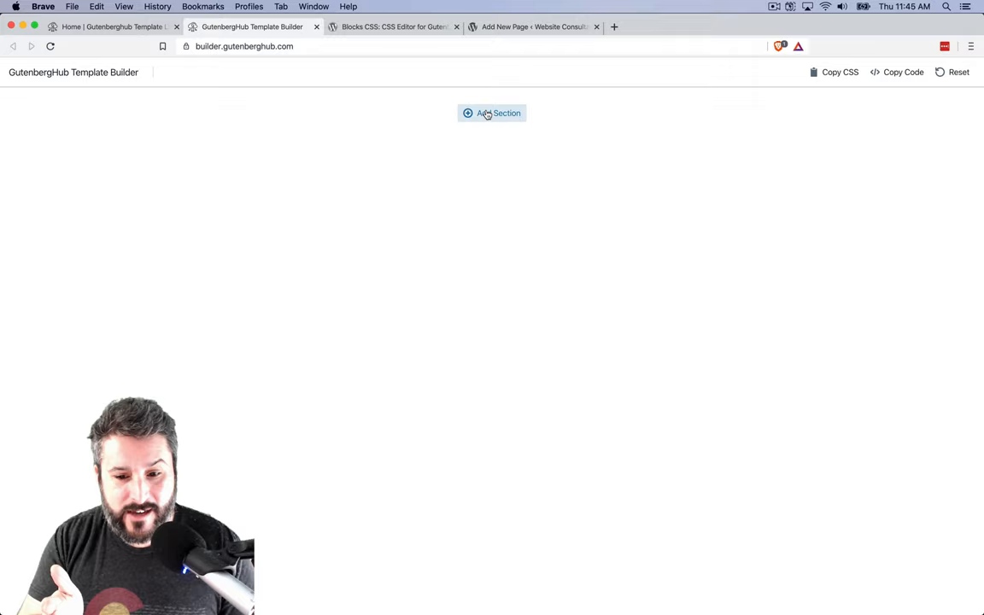
click(492, 112)
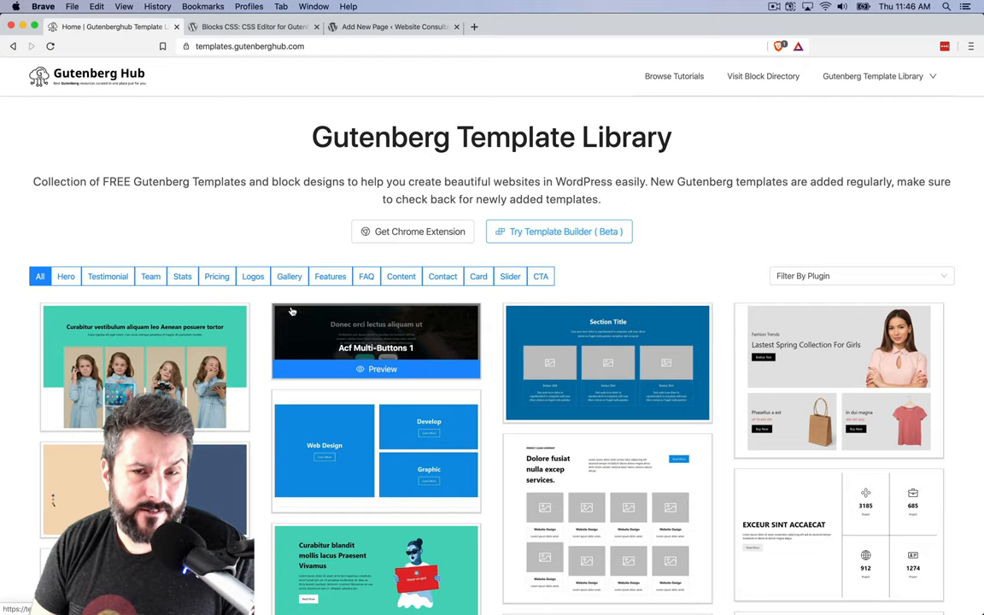
click(253, 27)
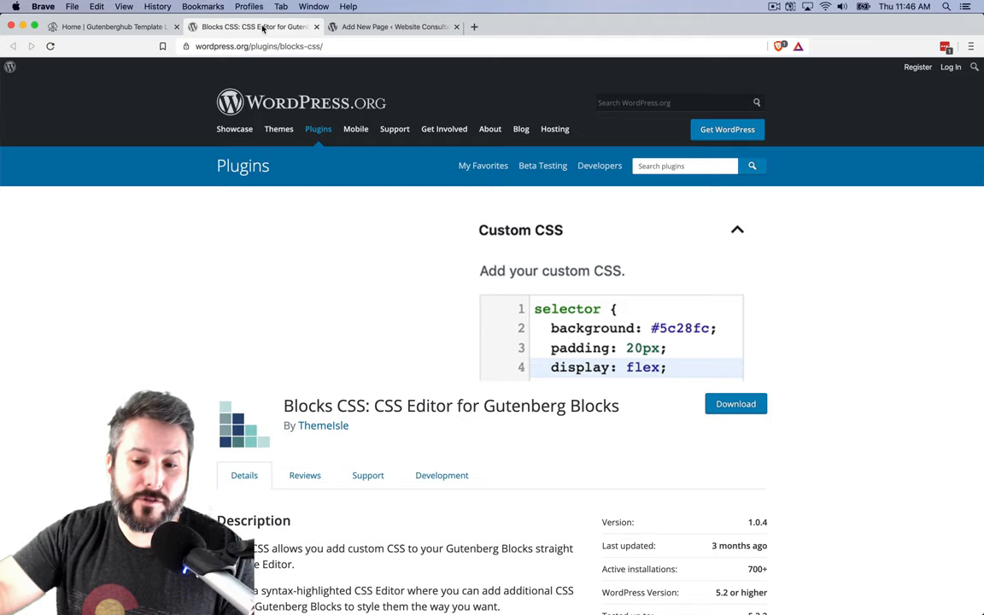
From the template library, view the Acf Image Hotspot 3 template's preview and its detail page
click(111, 27)
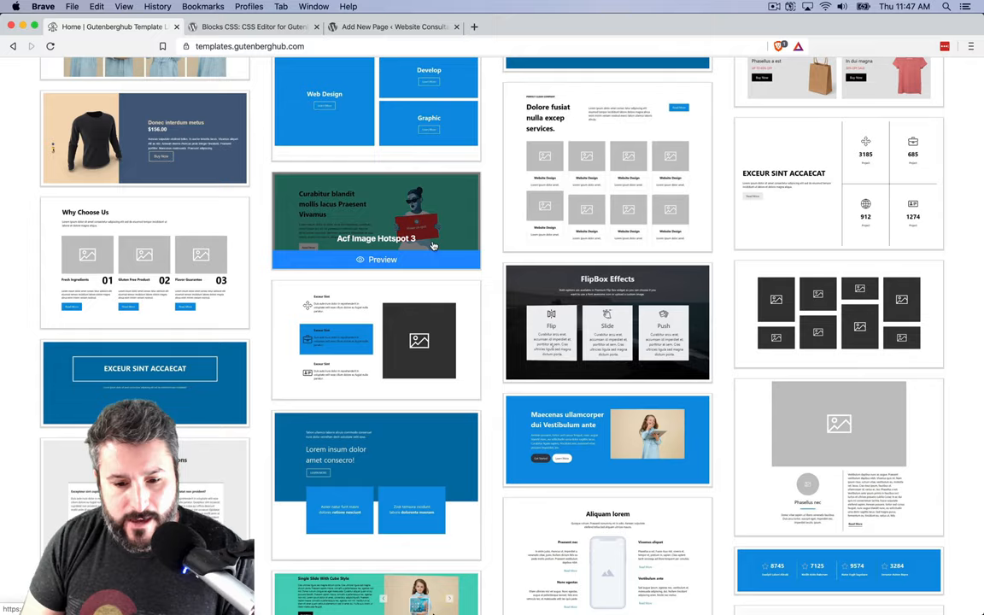
click(393, 28)
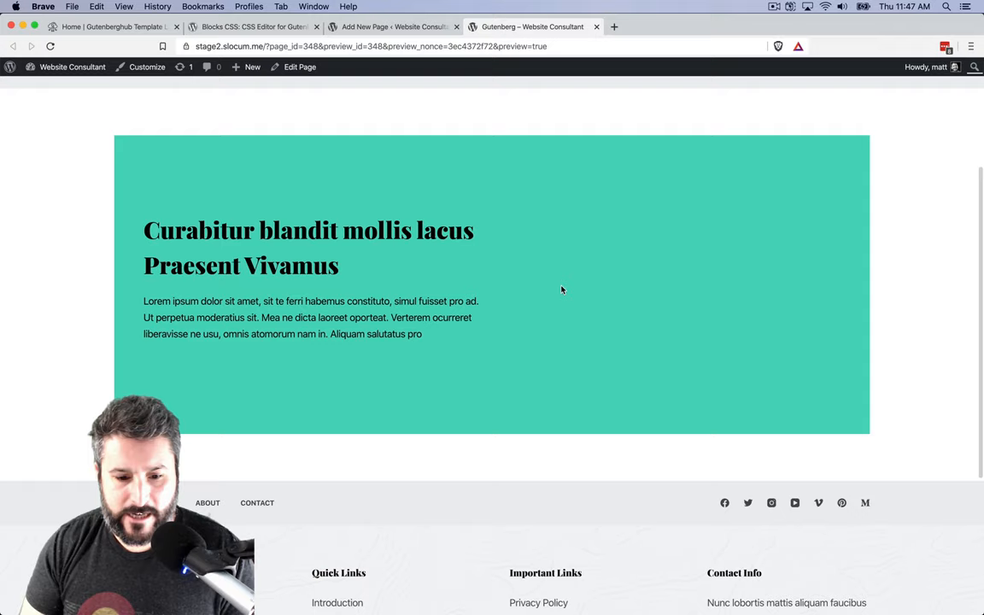
click(111, 27)
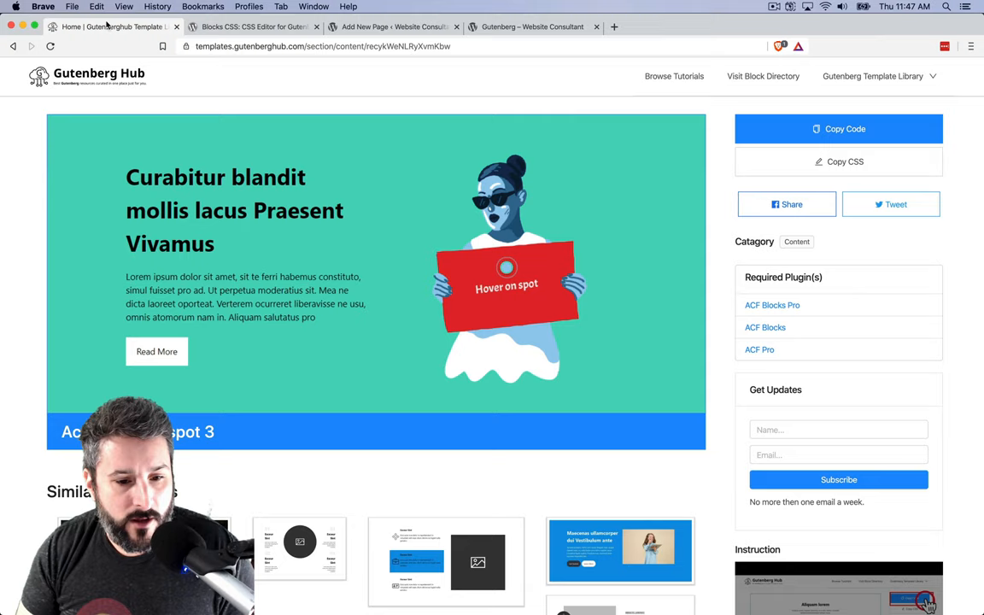
Browse further down the template library and return to the Website Consultant page editor
scroll(down, 3)
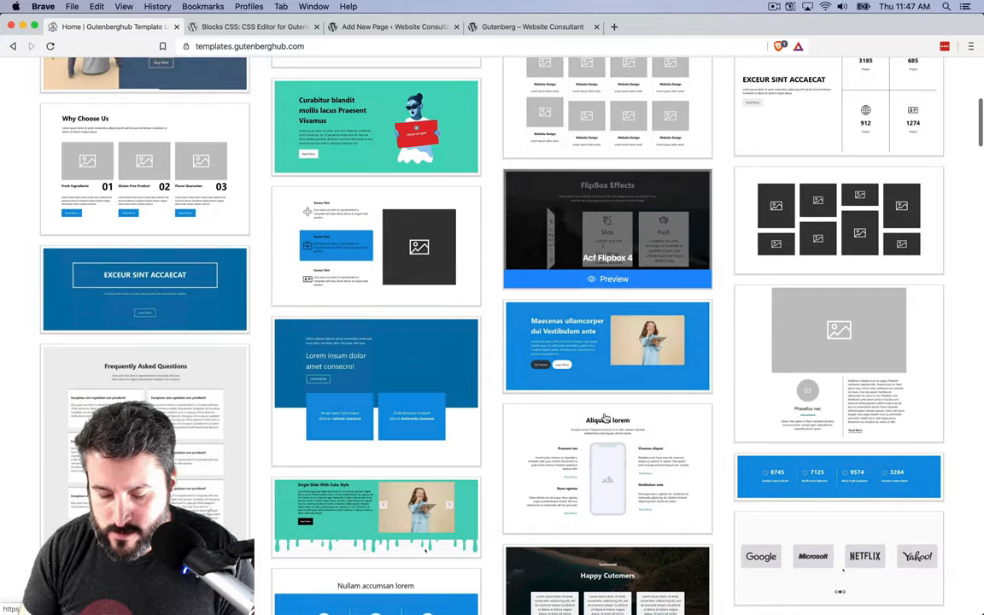
click(393, 27)
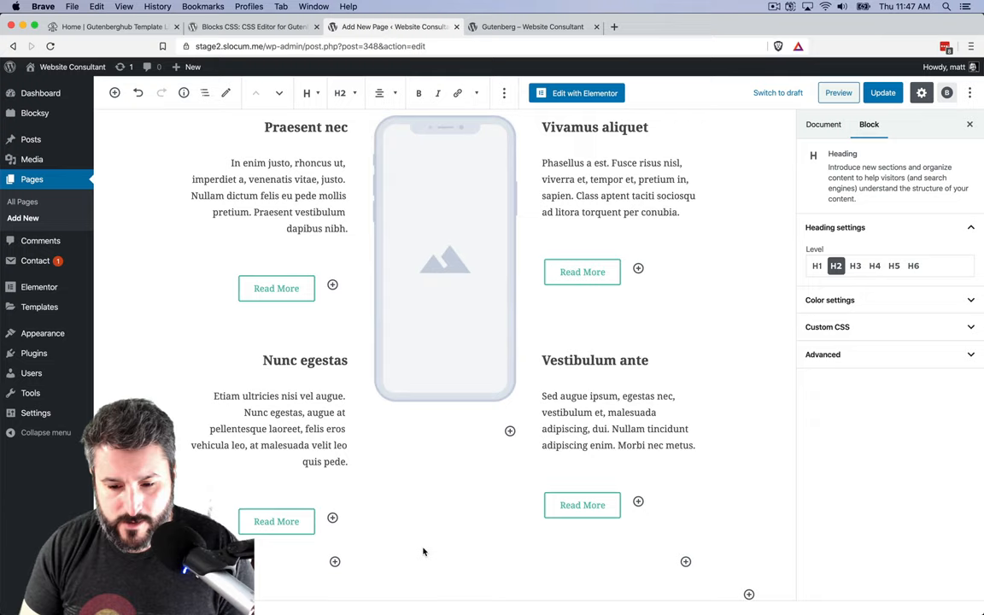
Reveal the features group's Custom CSS rules, then show the page's document settings
click(205, 92)
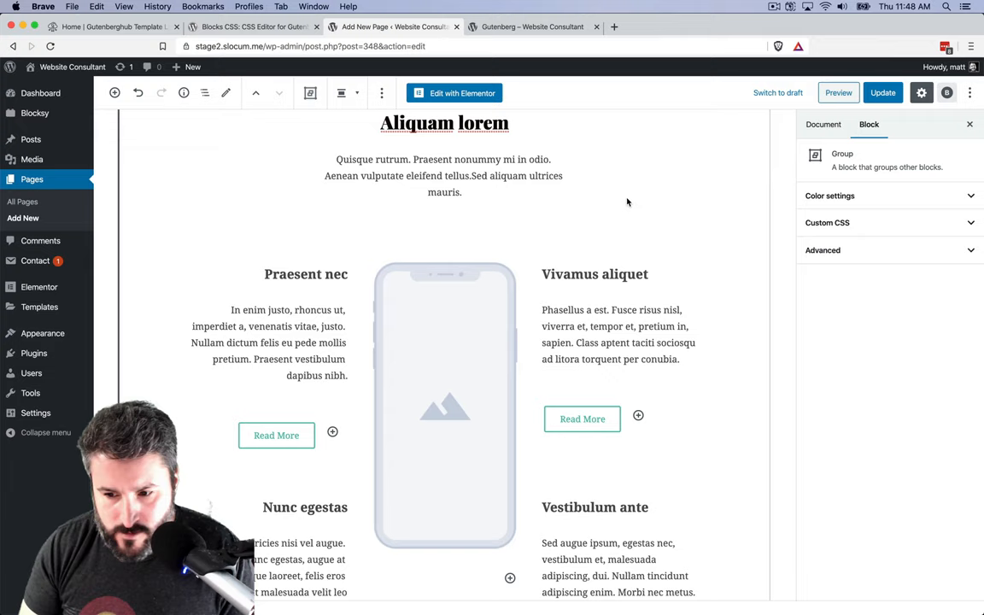
click(826, 222)
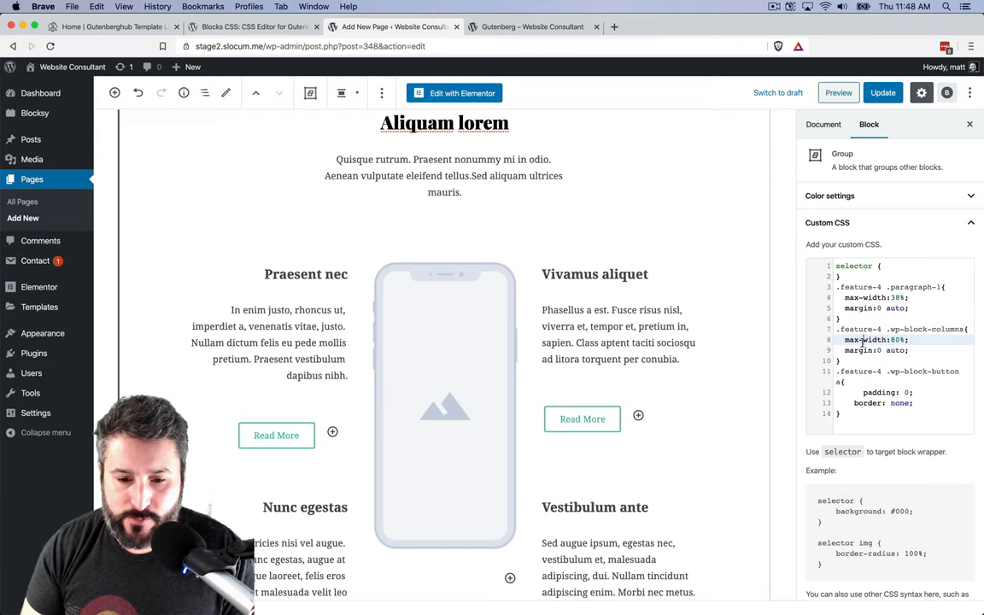
click(823, 123)
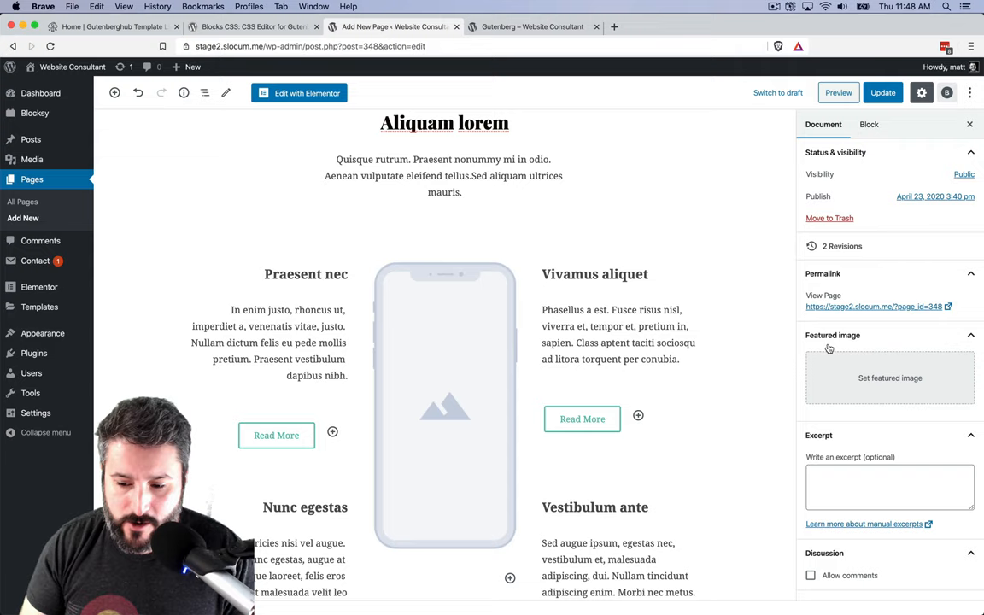
Change the Read More button's background colour in Background & Text Color
click(581, 369)
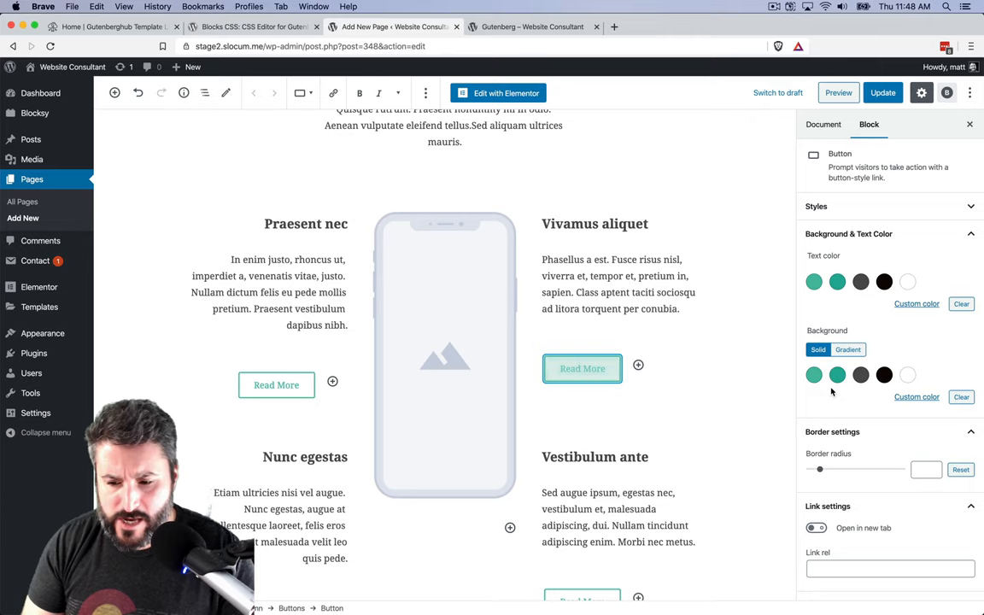
click(916, 304)
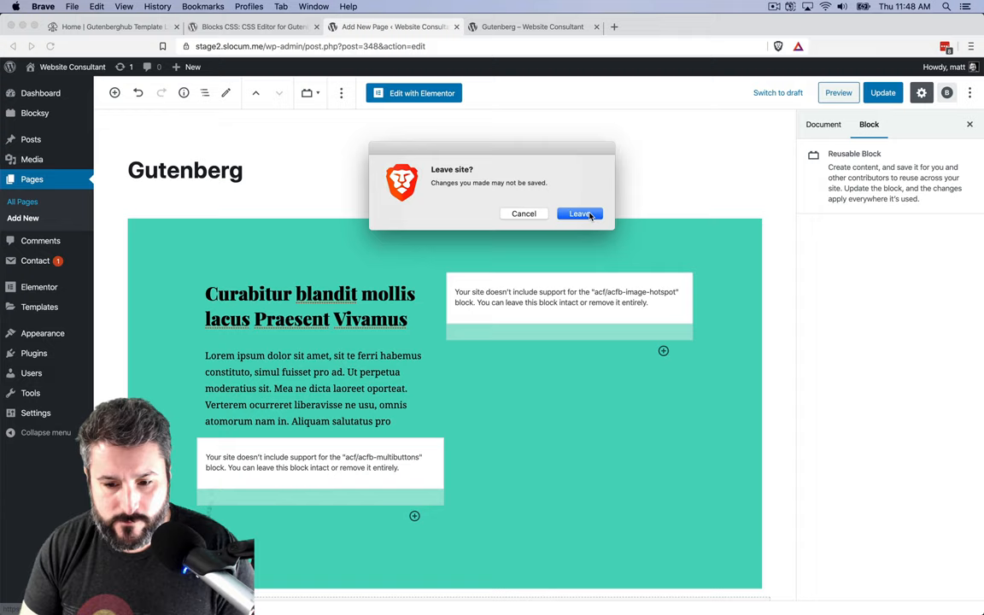
Leave without saving, start a new page and list all reusable blocks
click(581, 214)
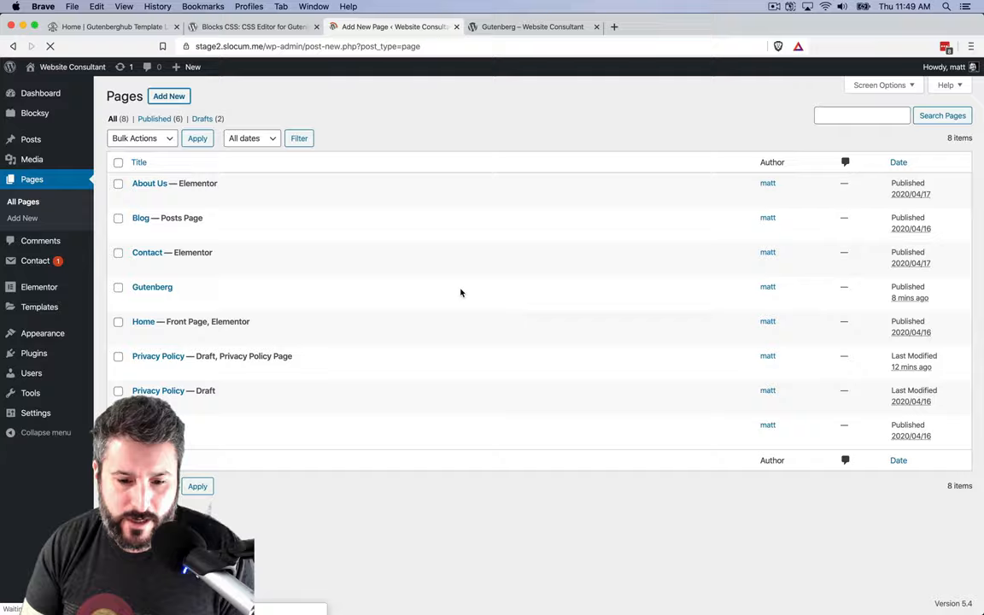
click(169, 95)
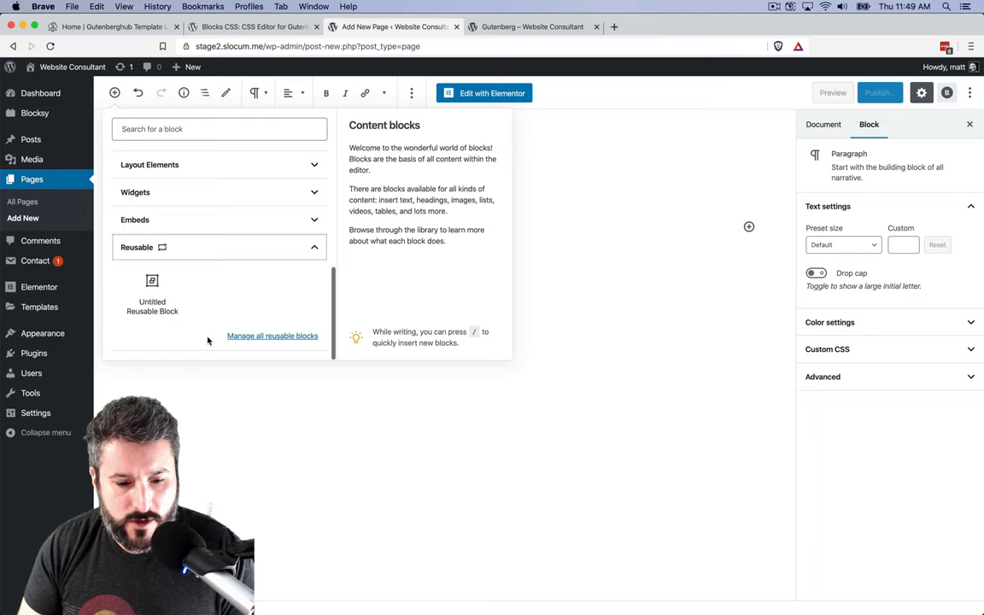
click(152, 290)
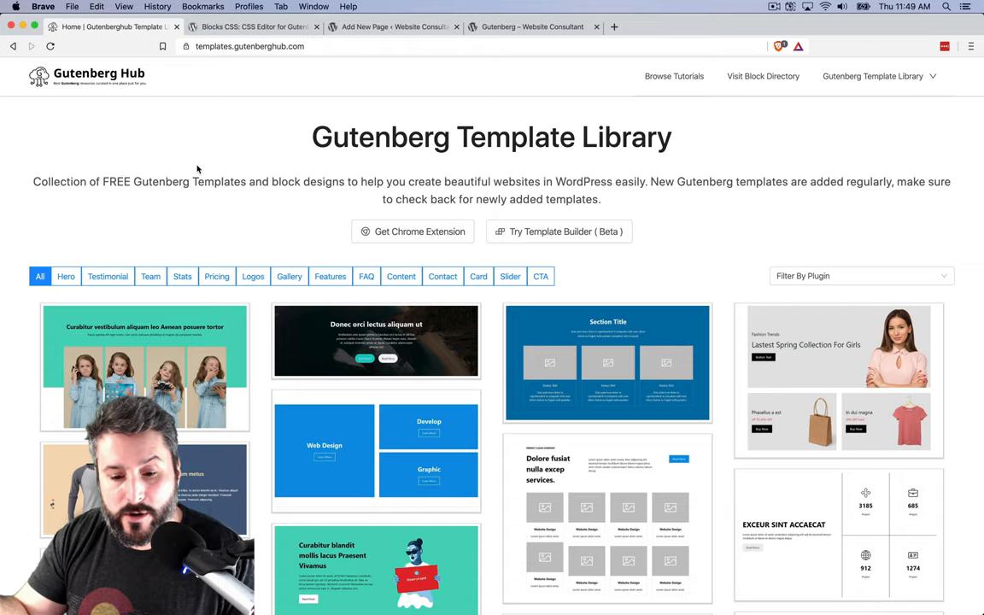
Filter the library to Testimonial templates and browse them, then pick the Pricing category
click(108, 277)
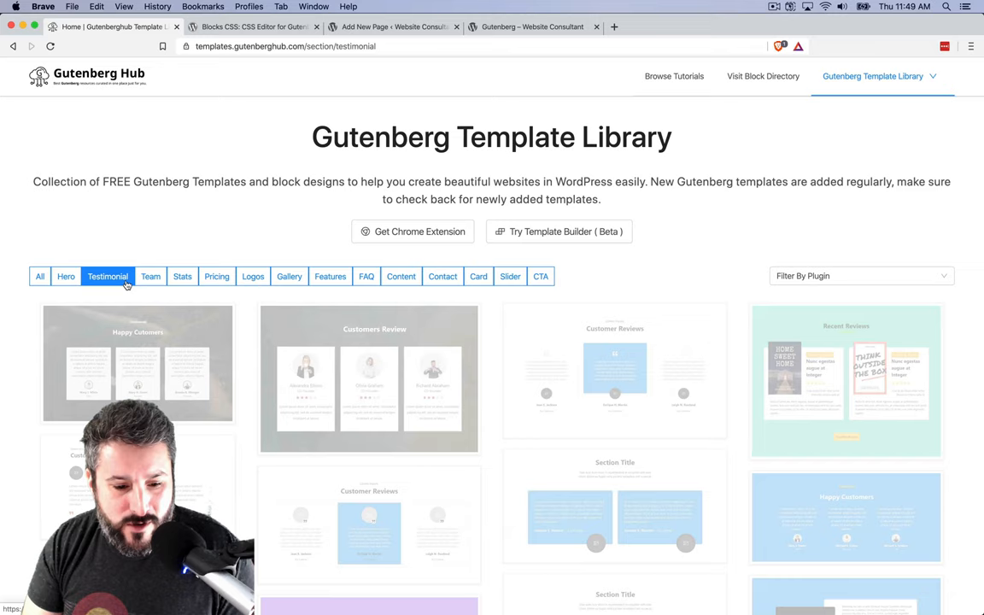
scroll(down, 3)
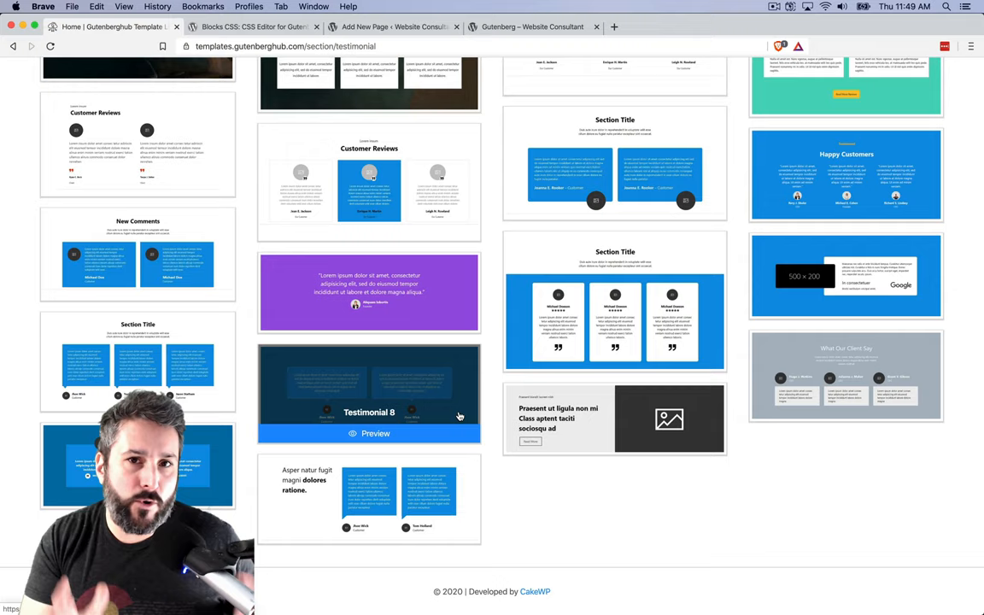
scroll(down, 3)
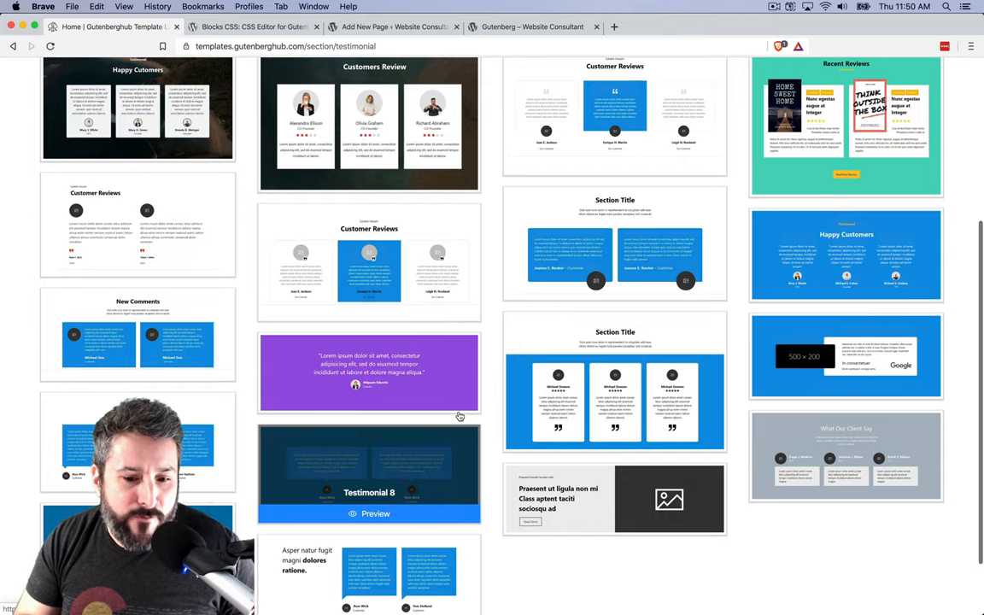
click(215, 205)
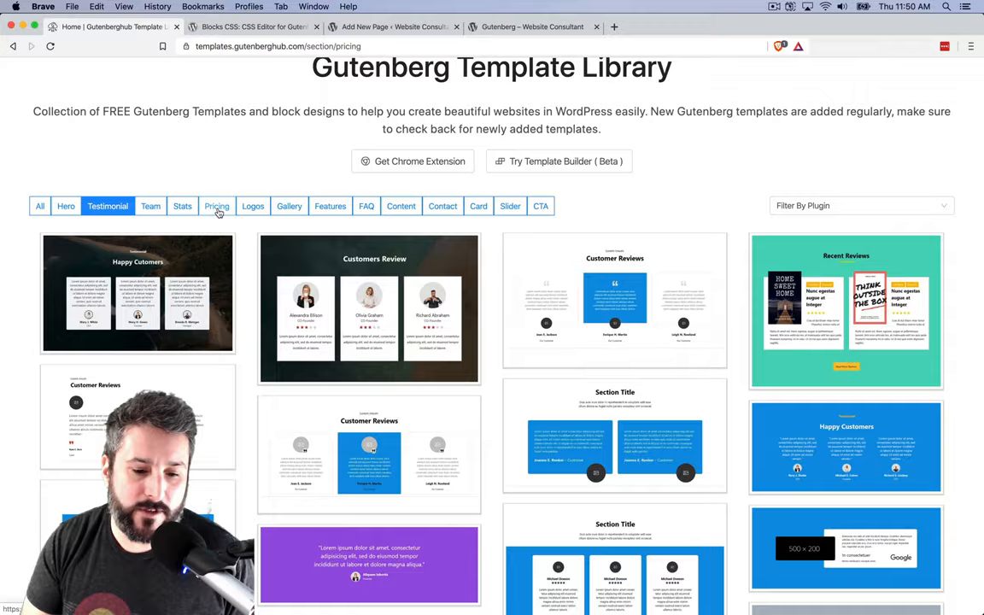
Filter the library to Pricing templates and browse the pricing tables and plans
click(215, 205)
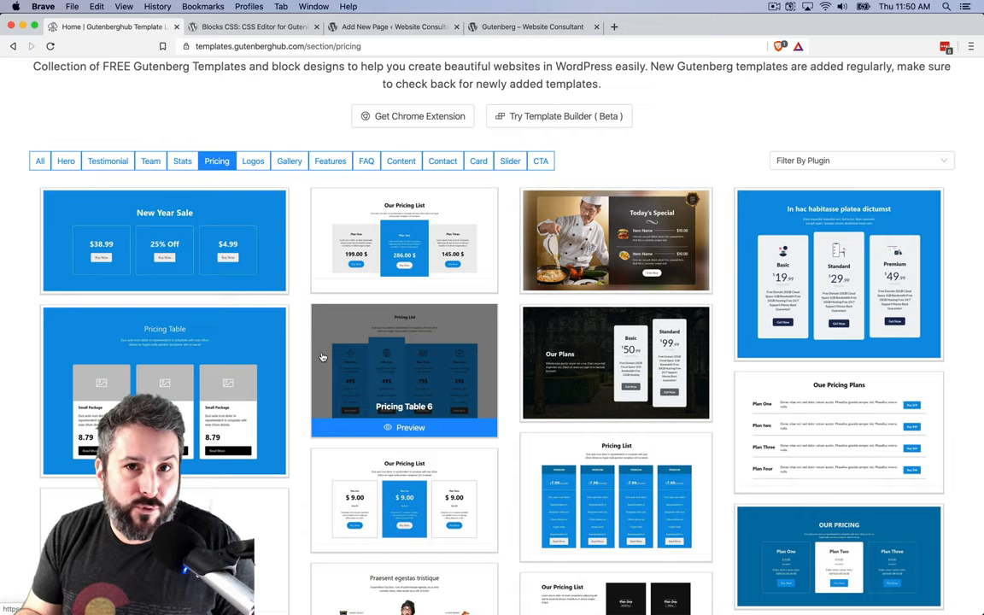
scroll(down, 3)
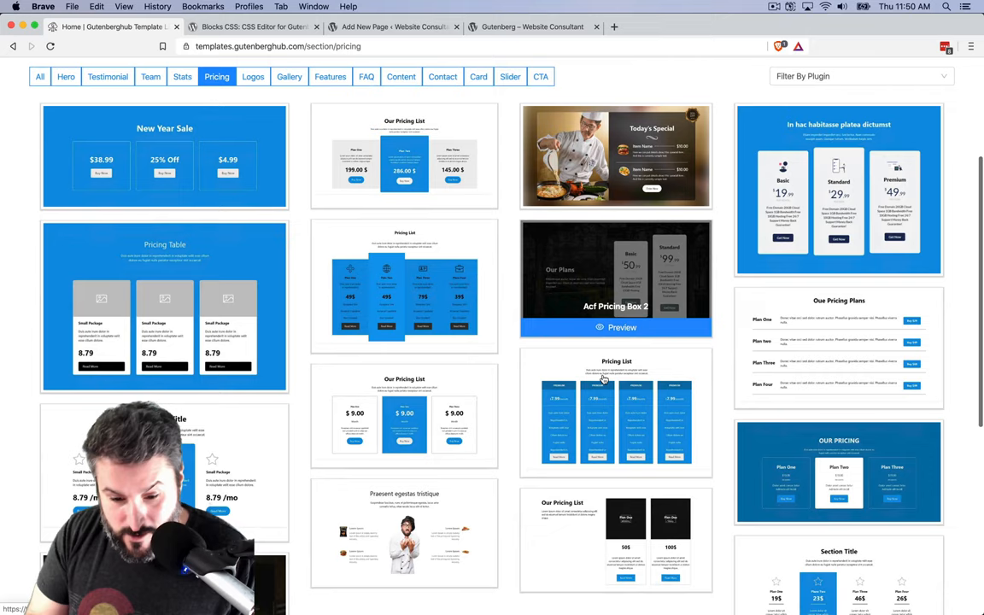